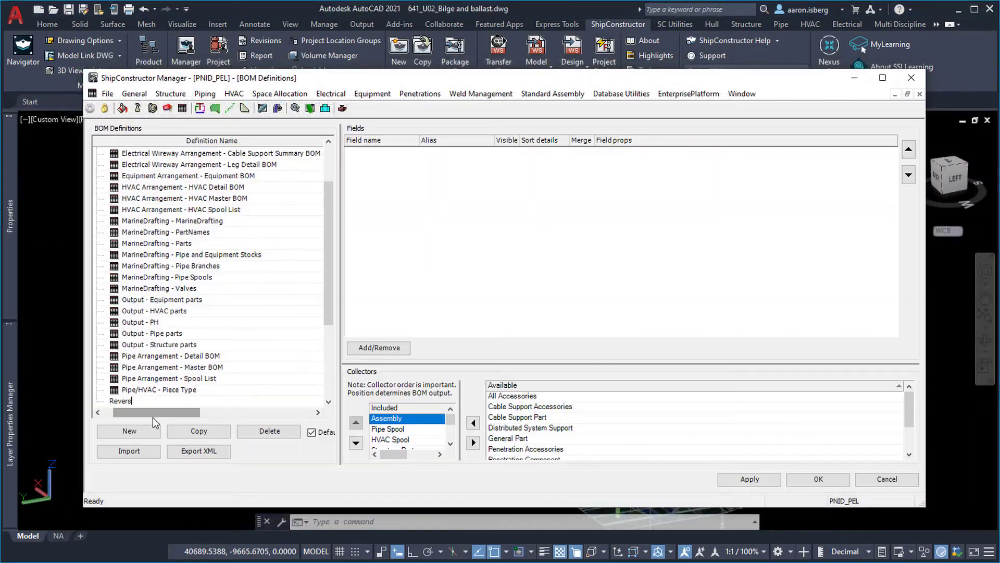
Show the Project Revisions dialog listing the last 30 days of plate and faceplate changes
{"action": "left_click", "coordinate": [377, 348]}
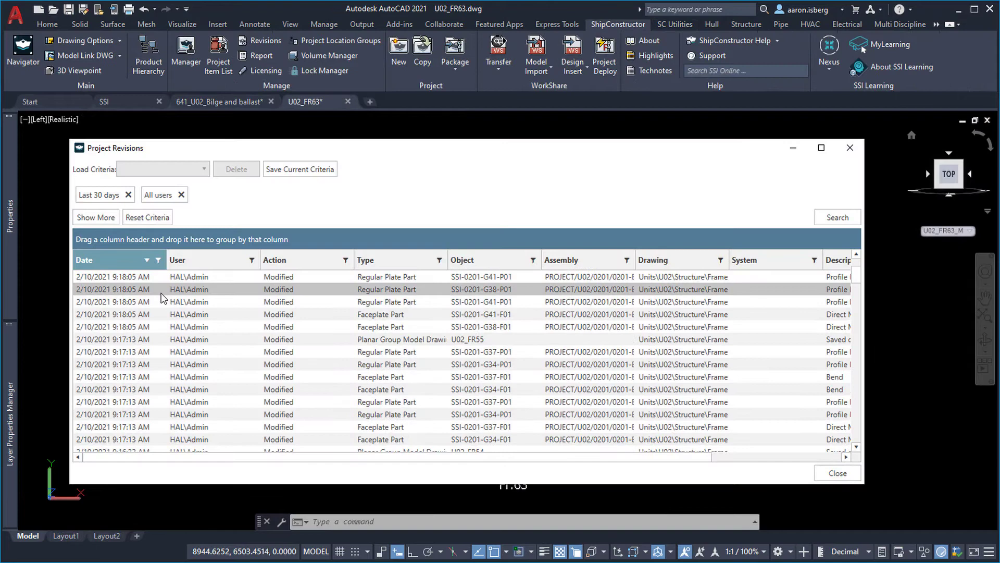
{"action": "scroll", "scroll_direction": "down", "scroll_amount": 3}
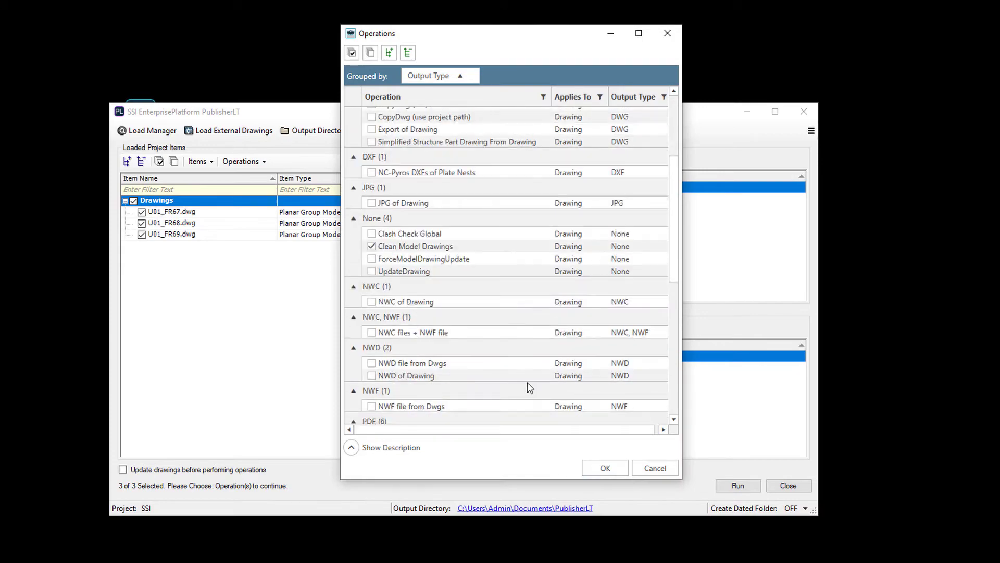
Review the operations list with Clean Model Drawings selected for the three frame drawings
{"action": "scroll", "scroll_direction": "down", "scroll_amount": 3}
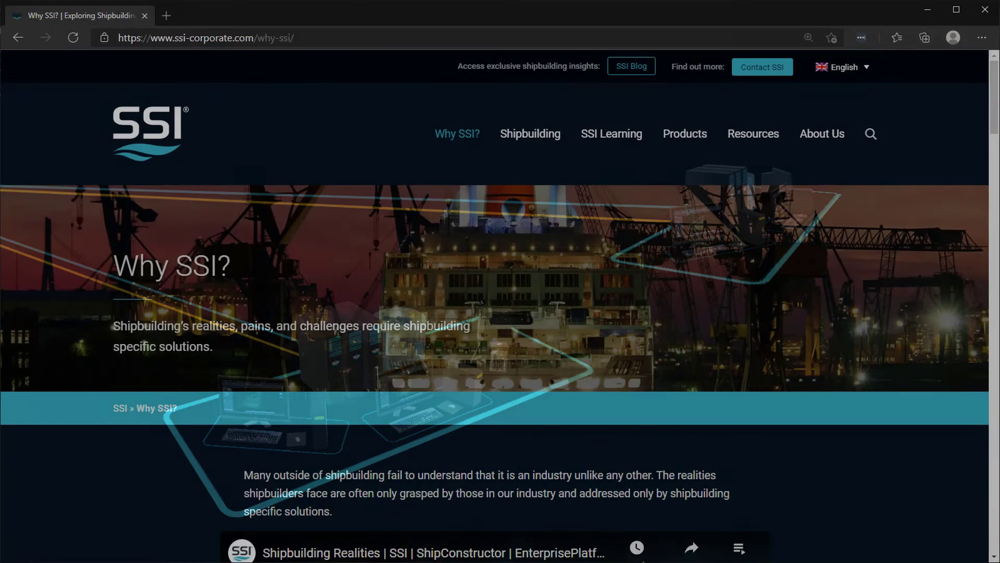
Go to About Us > Locations & Contact and bring the contact form into view
{"action": "left_click", "coordinate": [761, 67]}
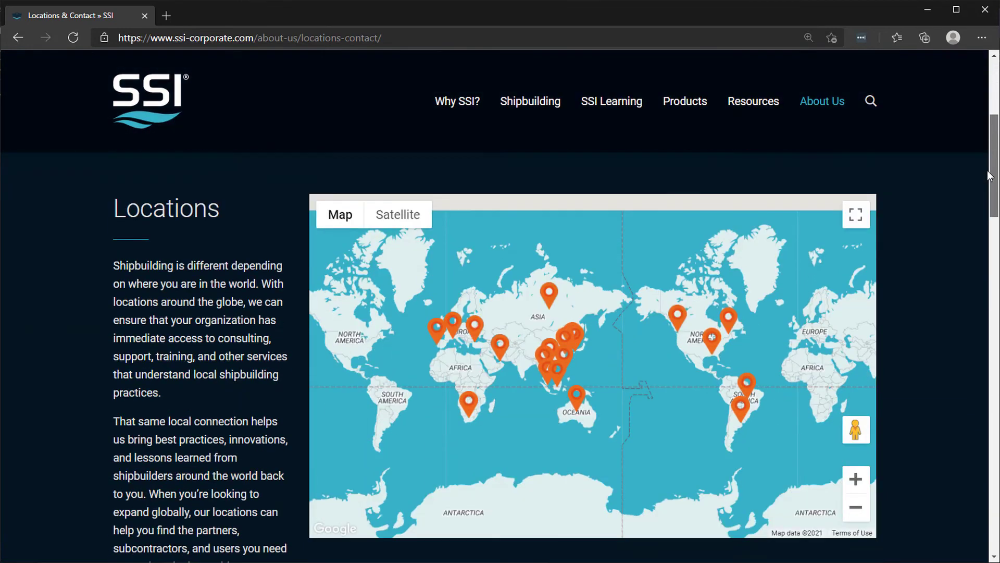
{"action": "scroll", "scroll_direction": "down", "scroll_amount": 3}
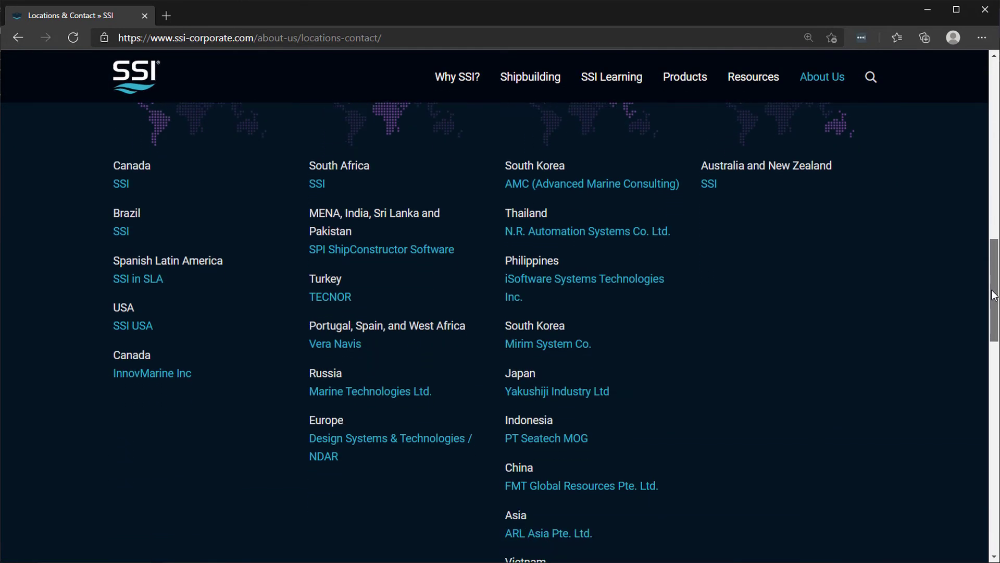
{"action": "scroll", "scroll_direction": "down", "scroll_amount": 3}
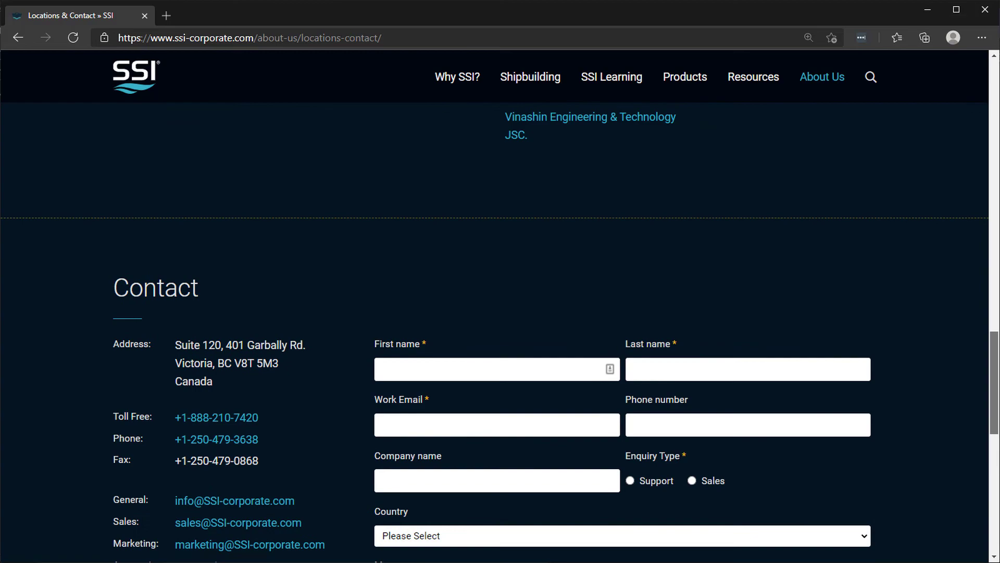